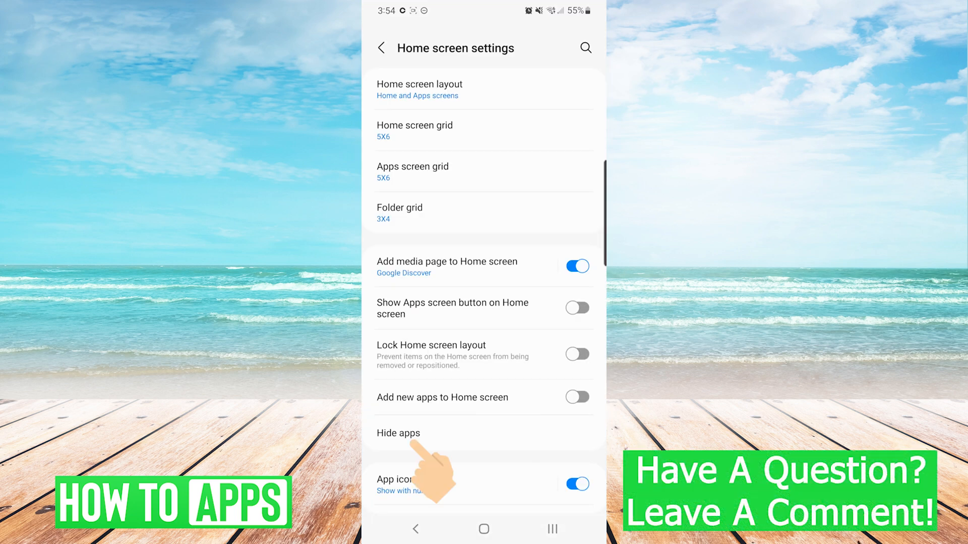
Step: Open the Hide apps list of installable apps in Home screen settings
{"action": "left_click", "coordinate": [398, 433]}
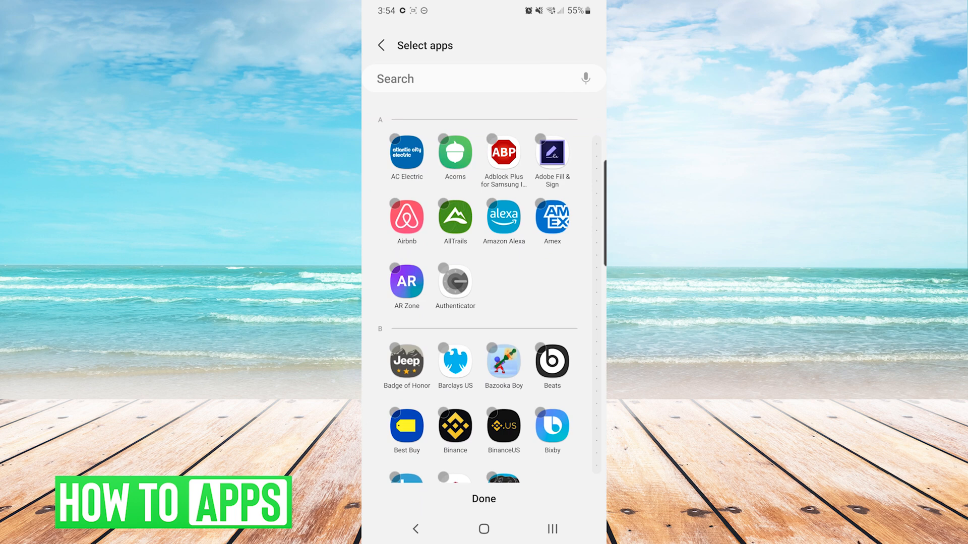
{"action": "left_click", "coordinate": [503, 365]}
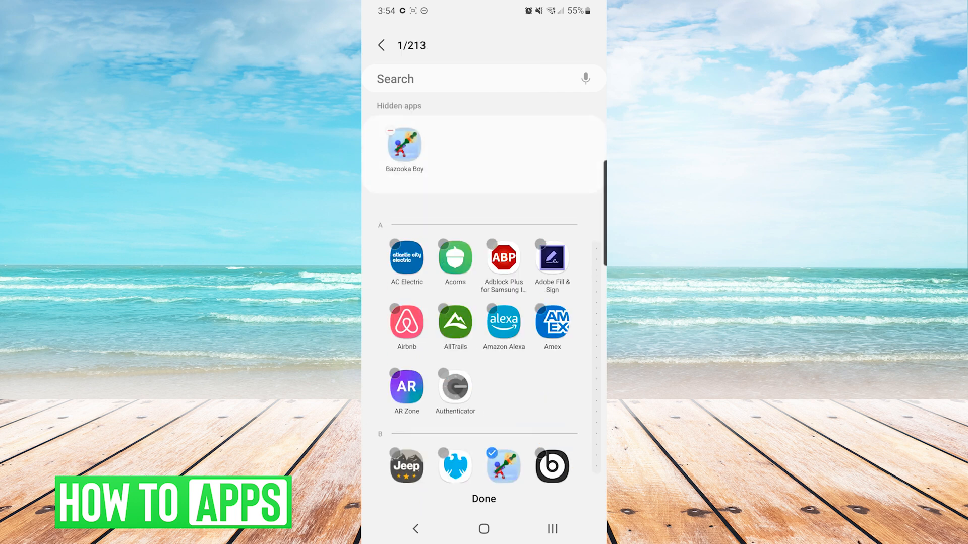
{"action": "left_click", "coordinate": [381, 47]}
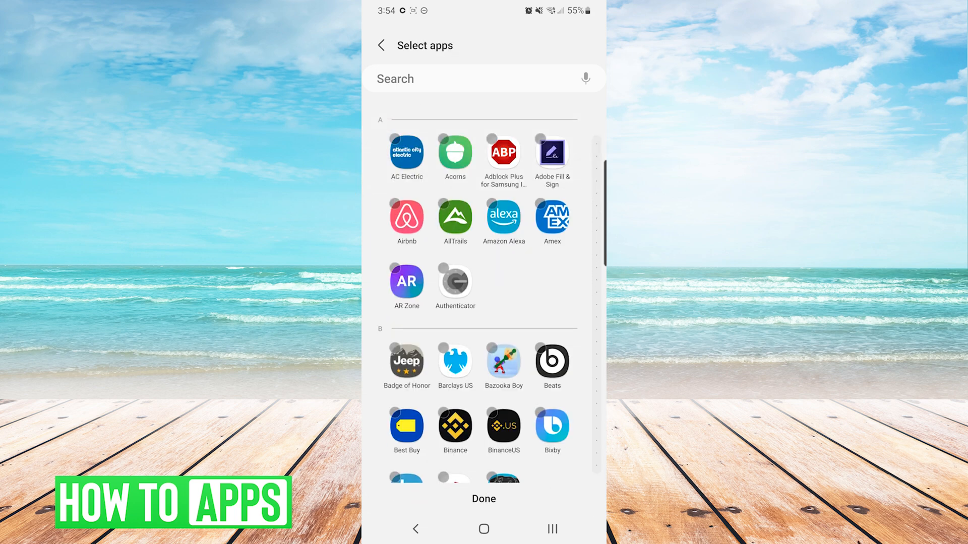
Step: Confirm the hidden-apps selection with Done so Bazooka Boy reappears, then return home
{"action": "left_click", "coordinate": [382, 47]}
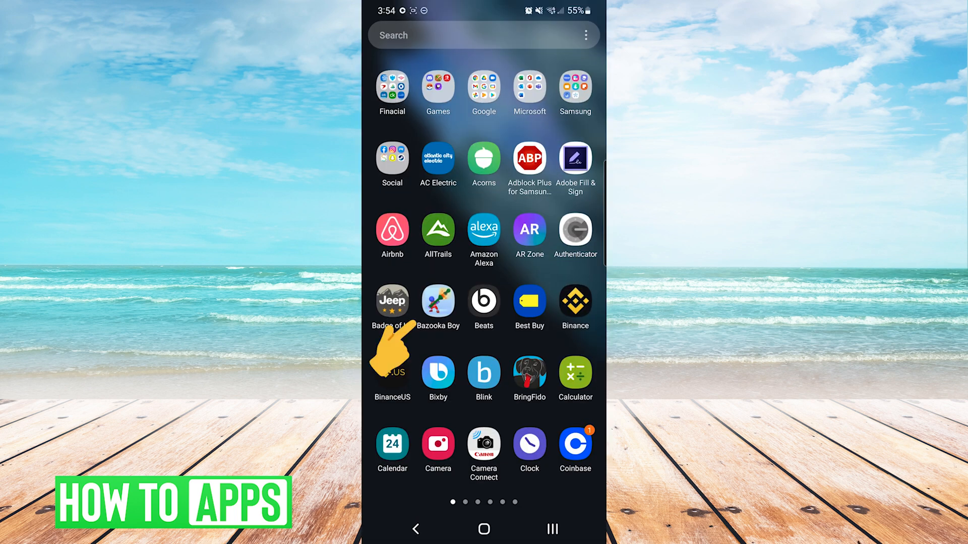
{"action": "left_click", "coordinate": [483, 529]}
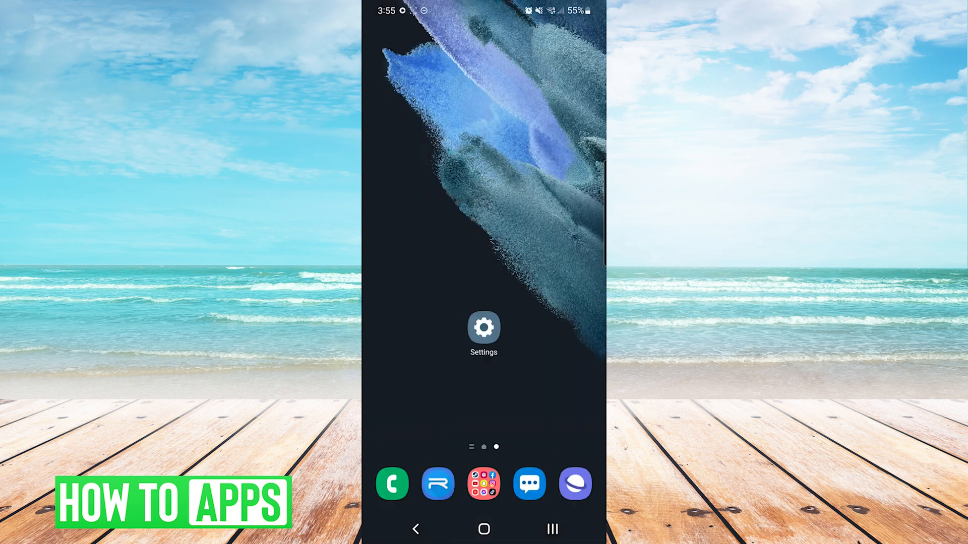